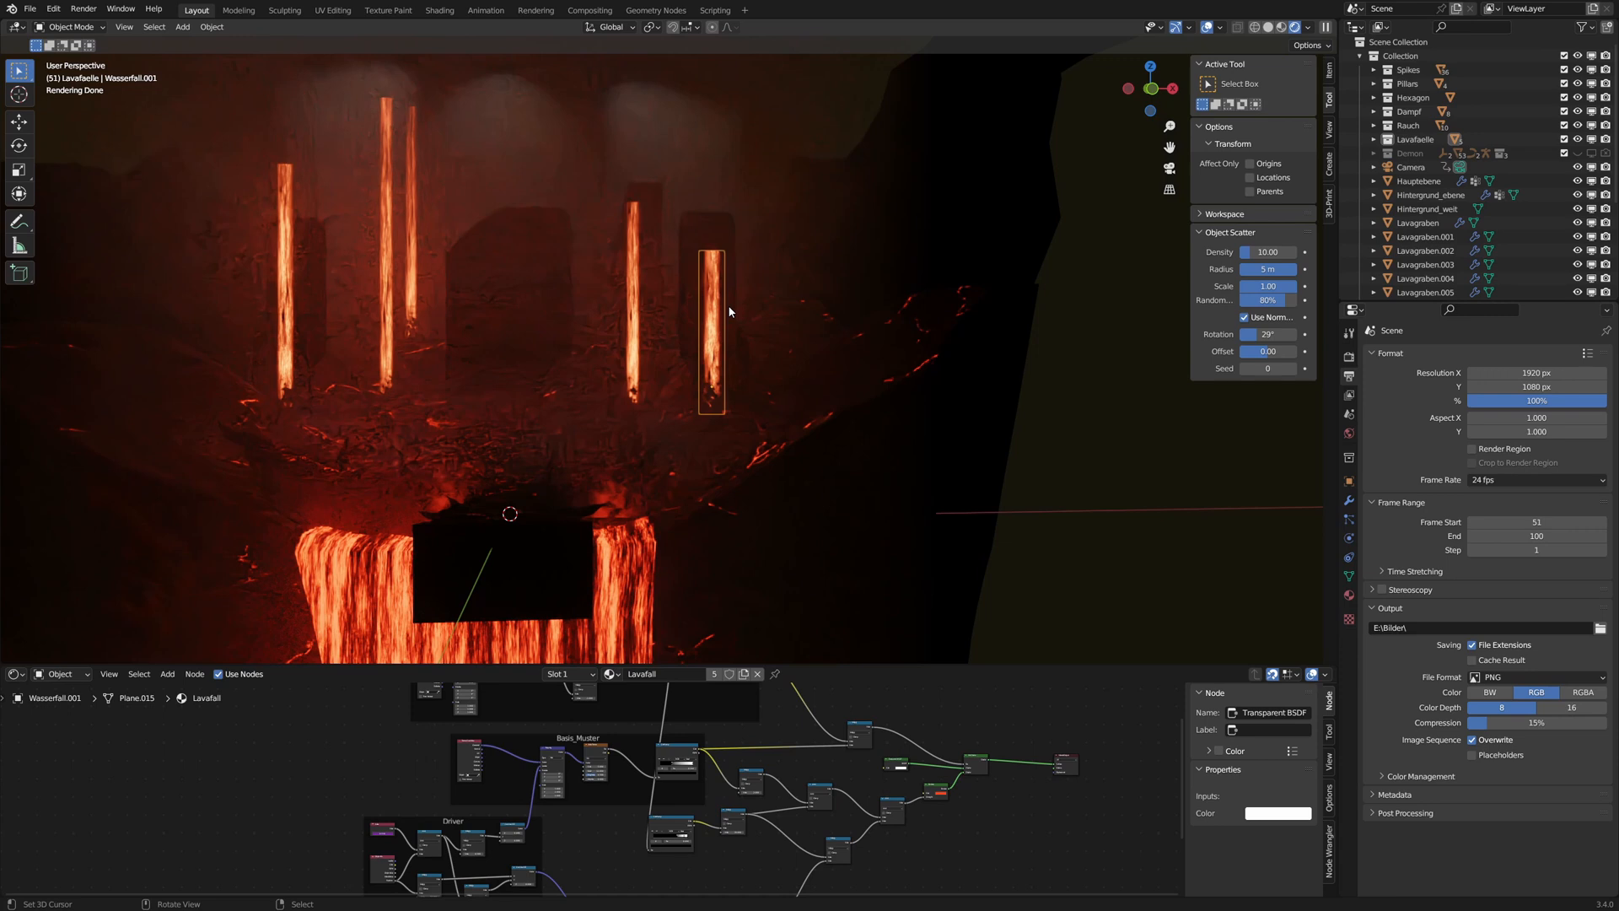
pyautogui.moveTo(723, 323)
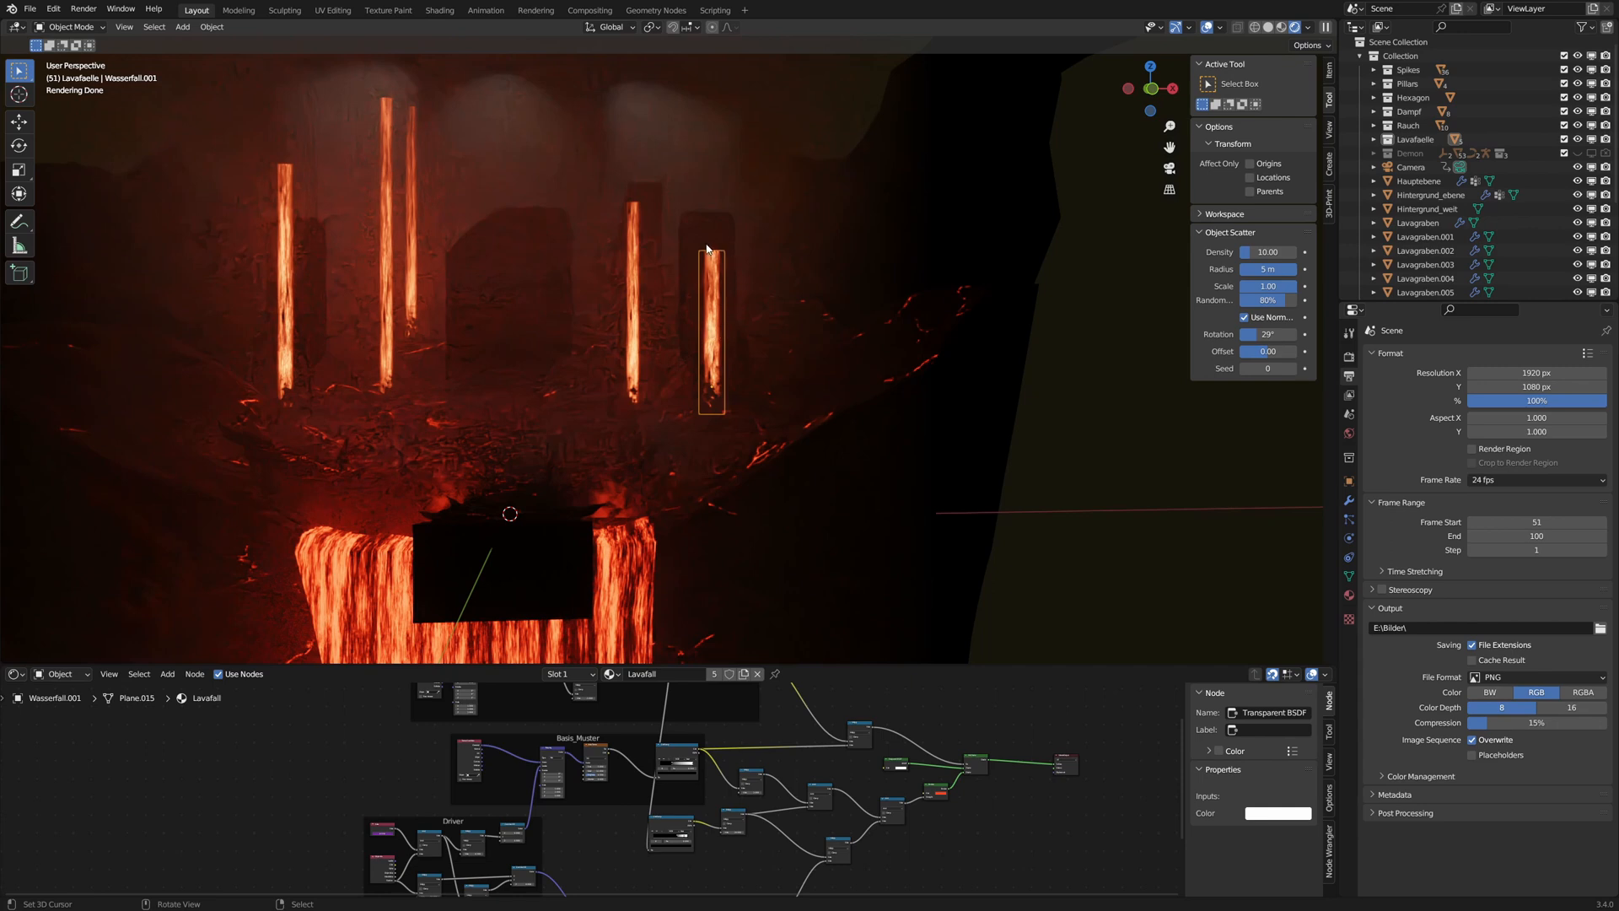
pyautogui.moveTo(728, 332)
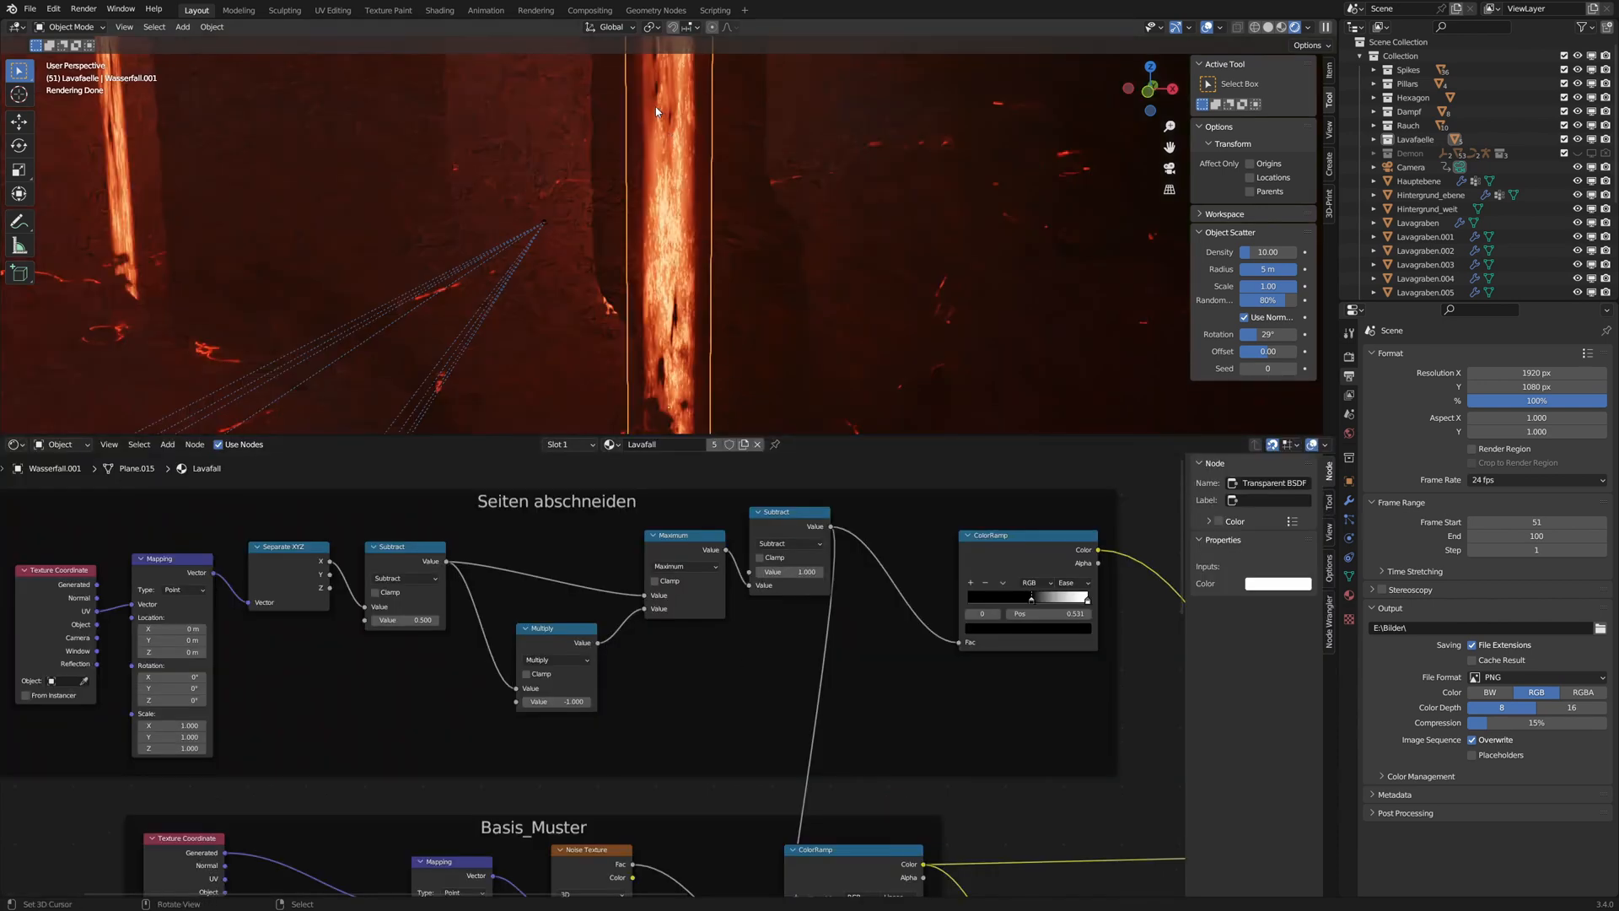
pyautogui.moveTo(631, 238)
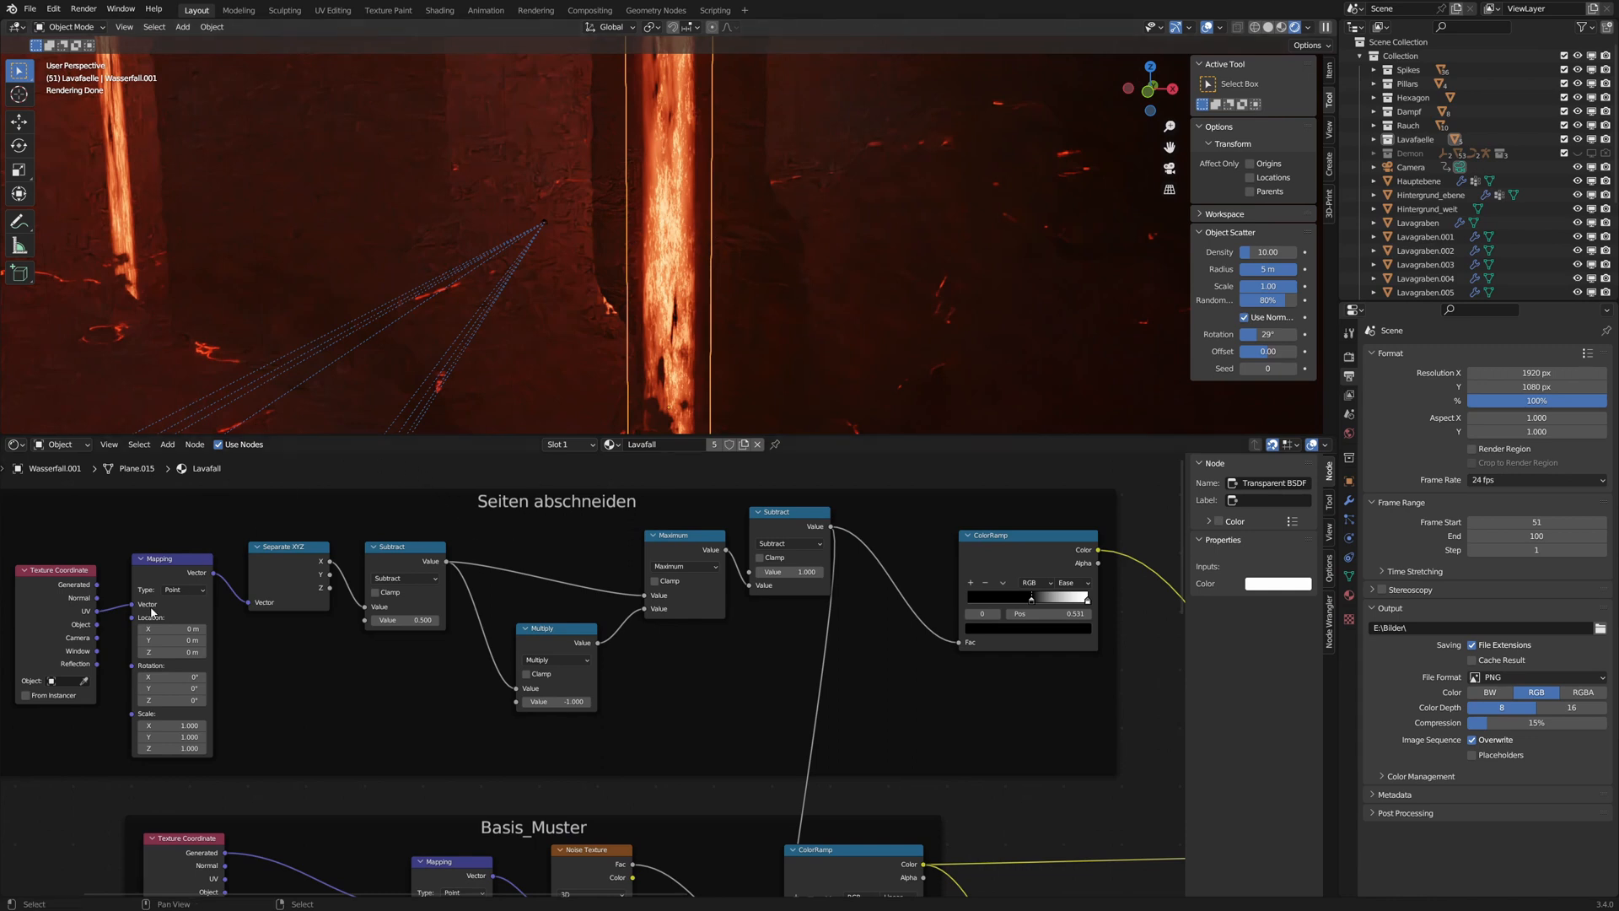
pyautogui.moveTo(307, 580)
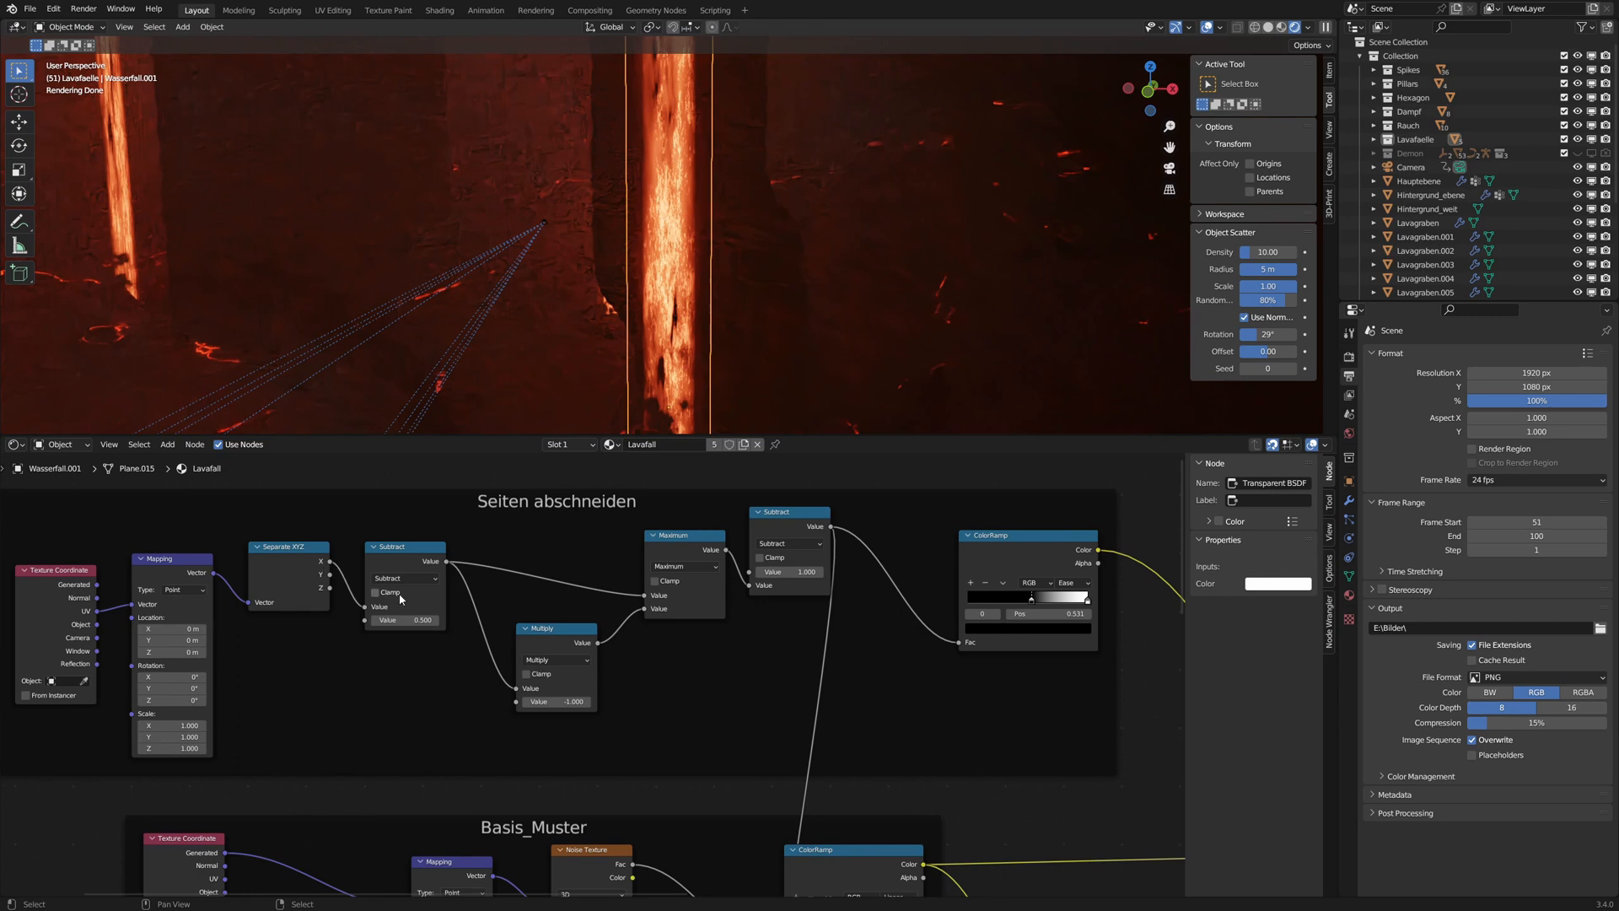
# Select the Seiten abschneiden mask's Subtract nodes to preview its grayscale output on the lava fall.
pyautogui.click(403, 546)
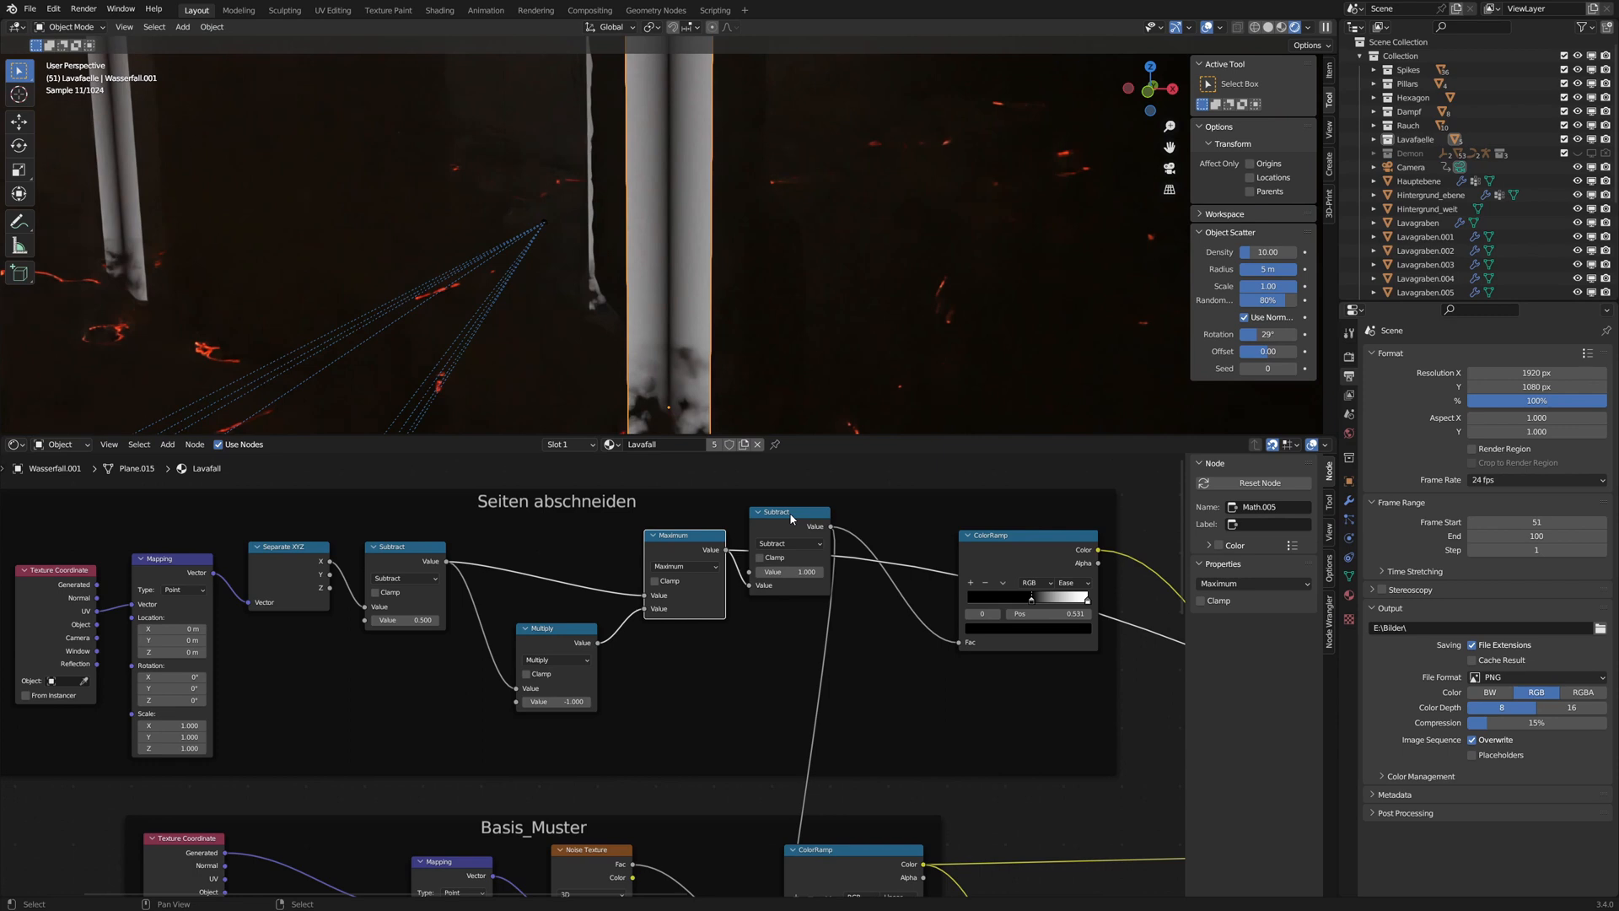
pyautogui.click(789, 513)
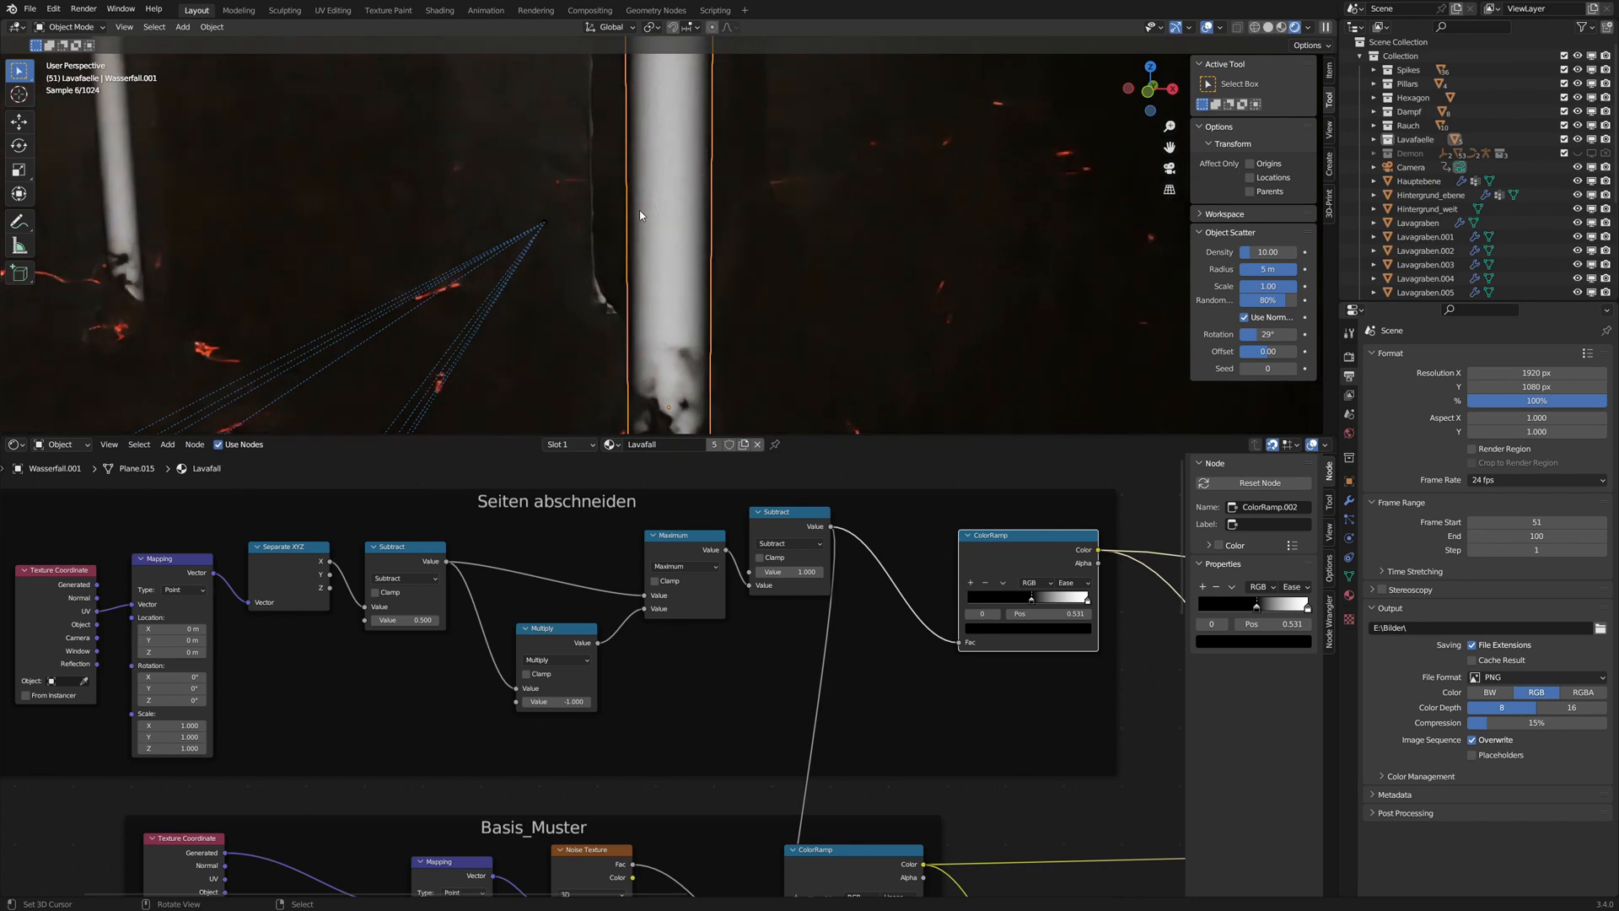
pyautogui.moveTo(703, 224)
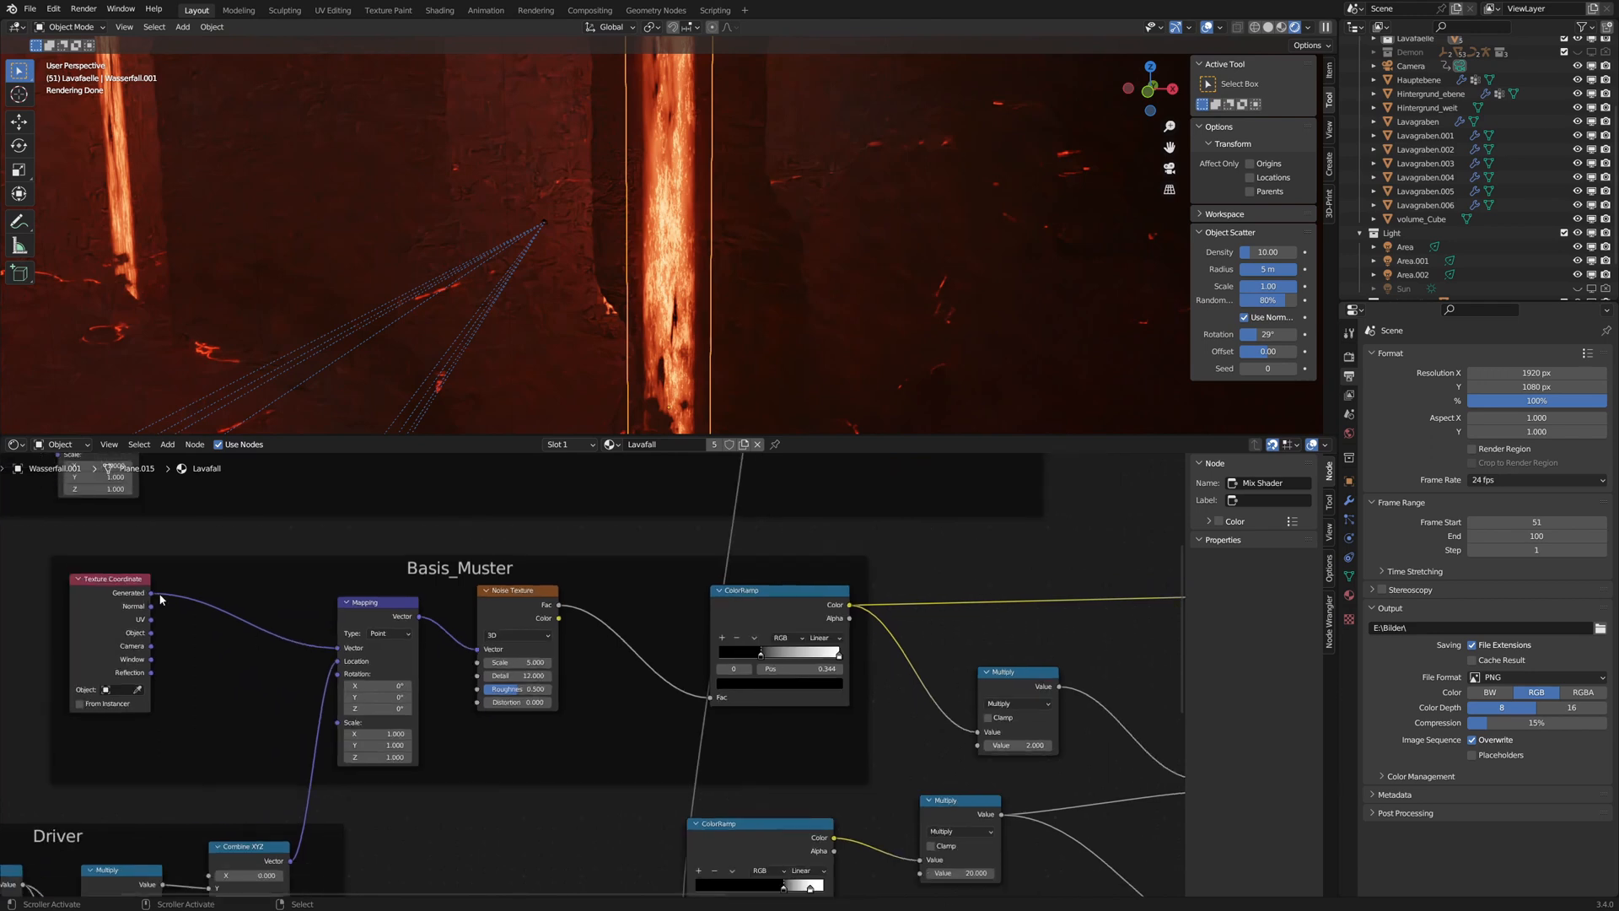
pyautogui.moveTo(794, 736)
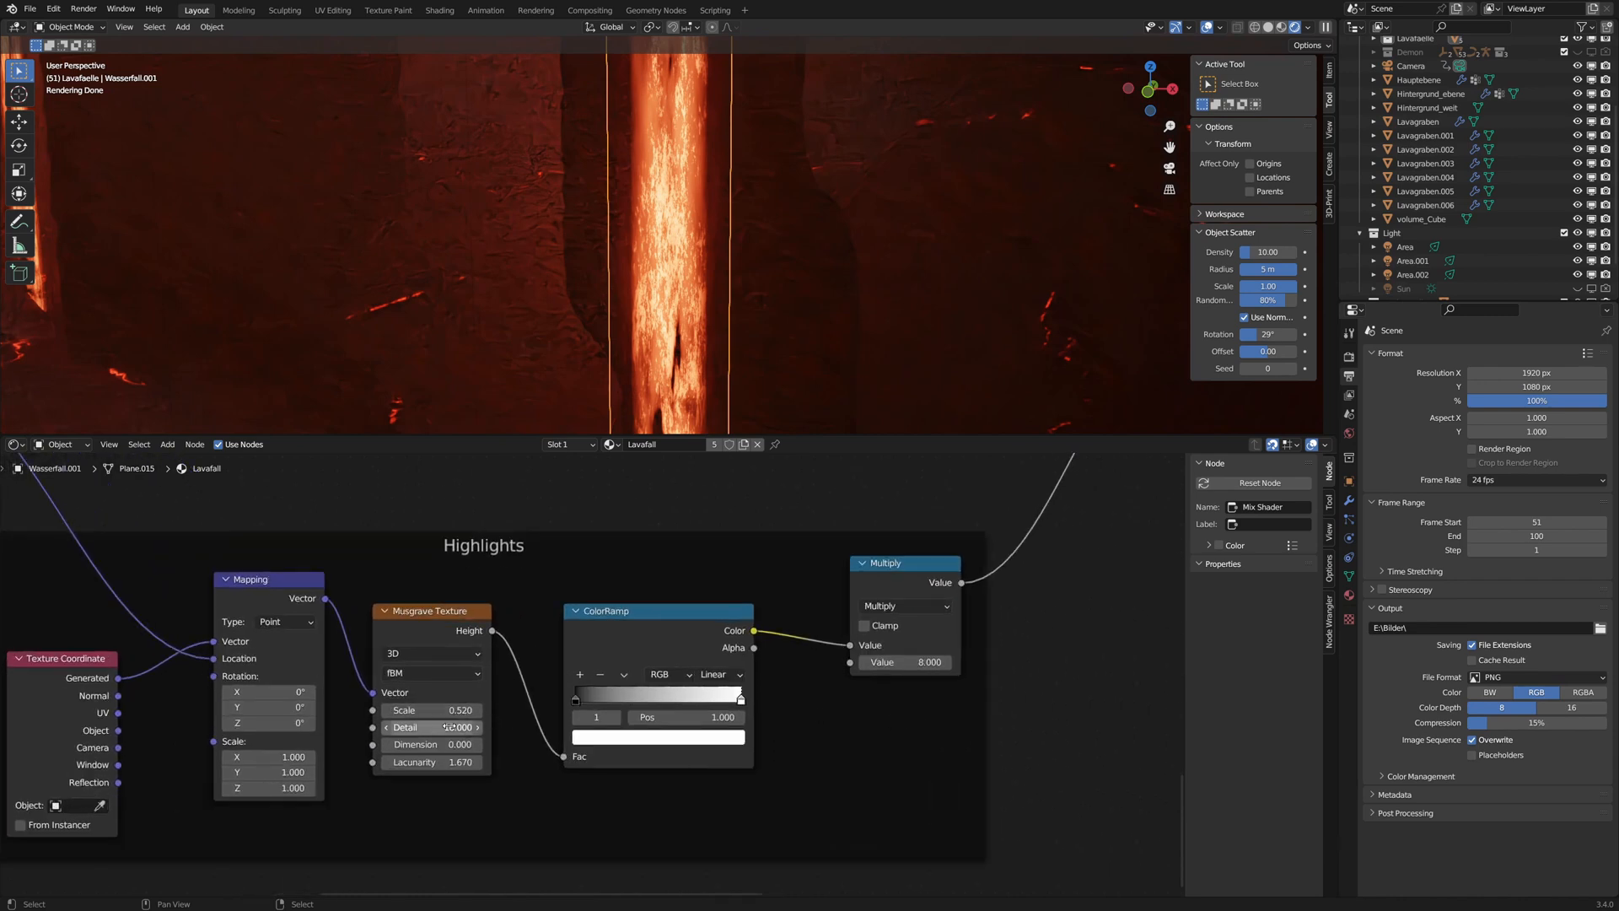
# Inspect the Highlights group's Musgrave Texture detail setting feeding the ColorRamp and multiply-by-20 chain.
pyautogui.click(430, 727)
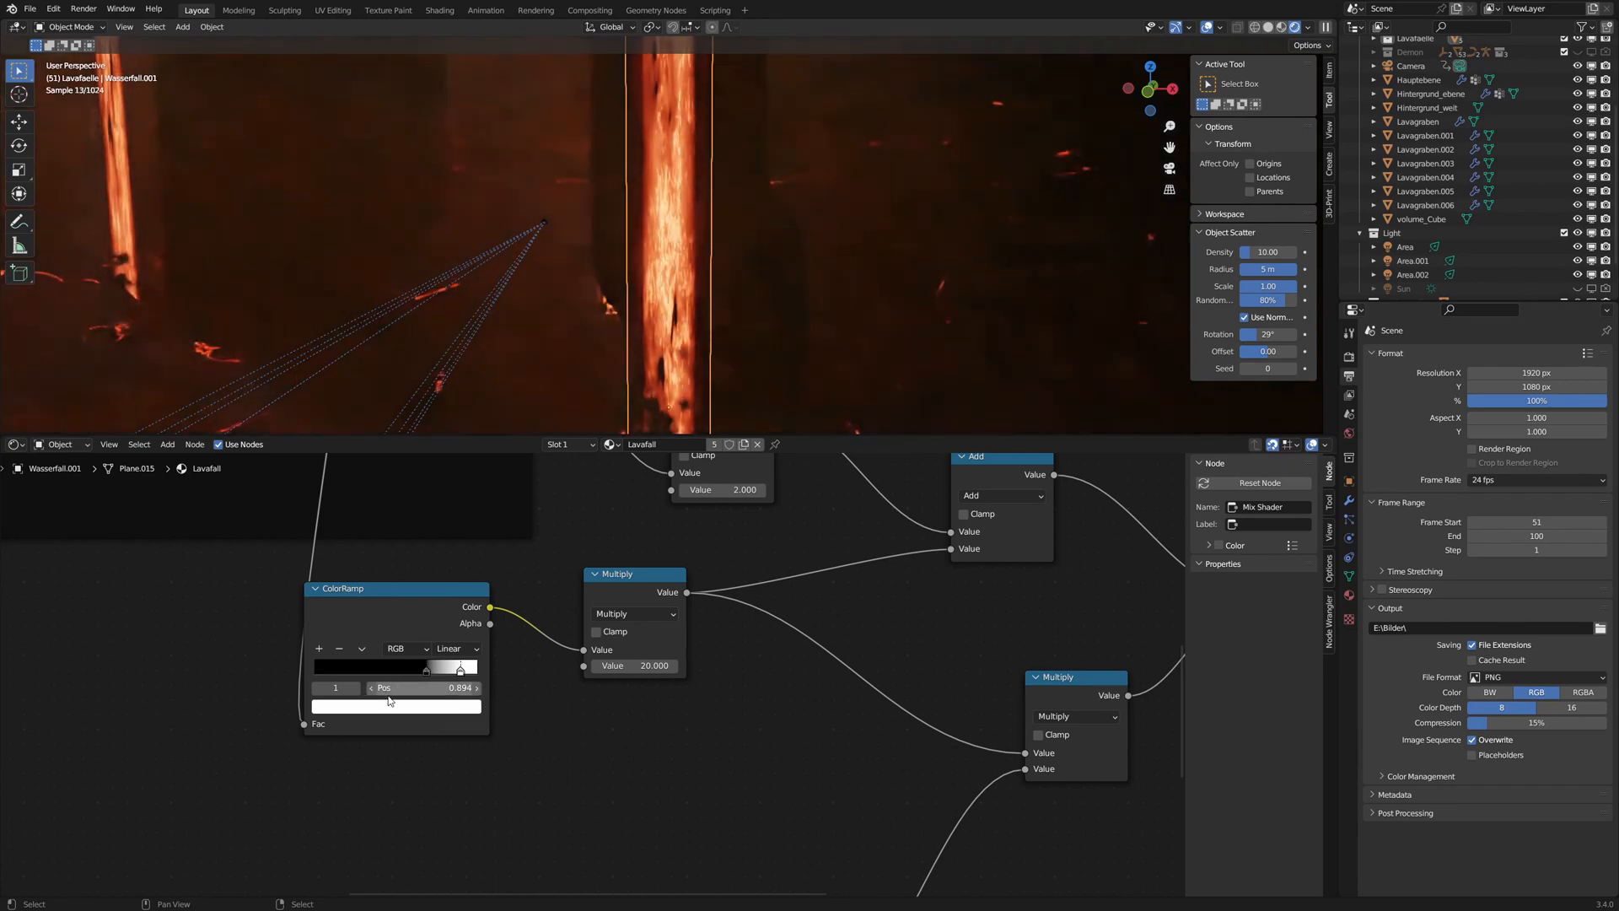
pyautogui.moveTo(603, 803)
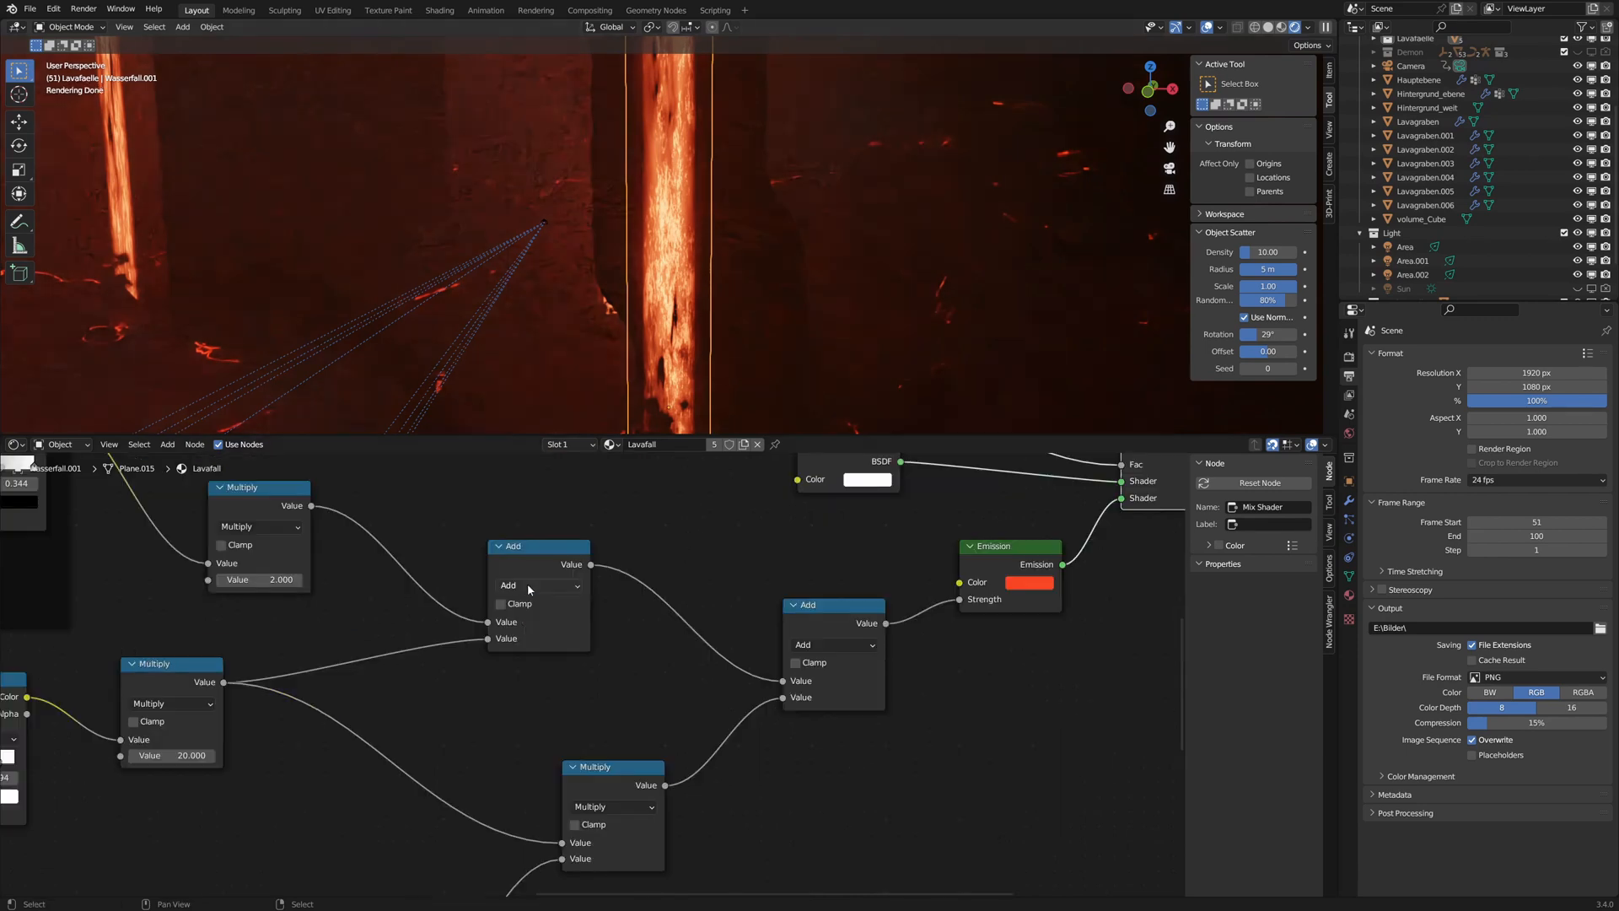
# Select the Add node that sums pattern and highlights into the Emission shader's Strength.
pyautogui.click(540, 585)
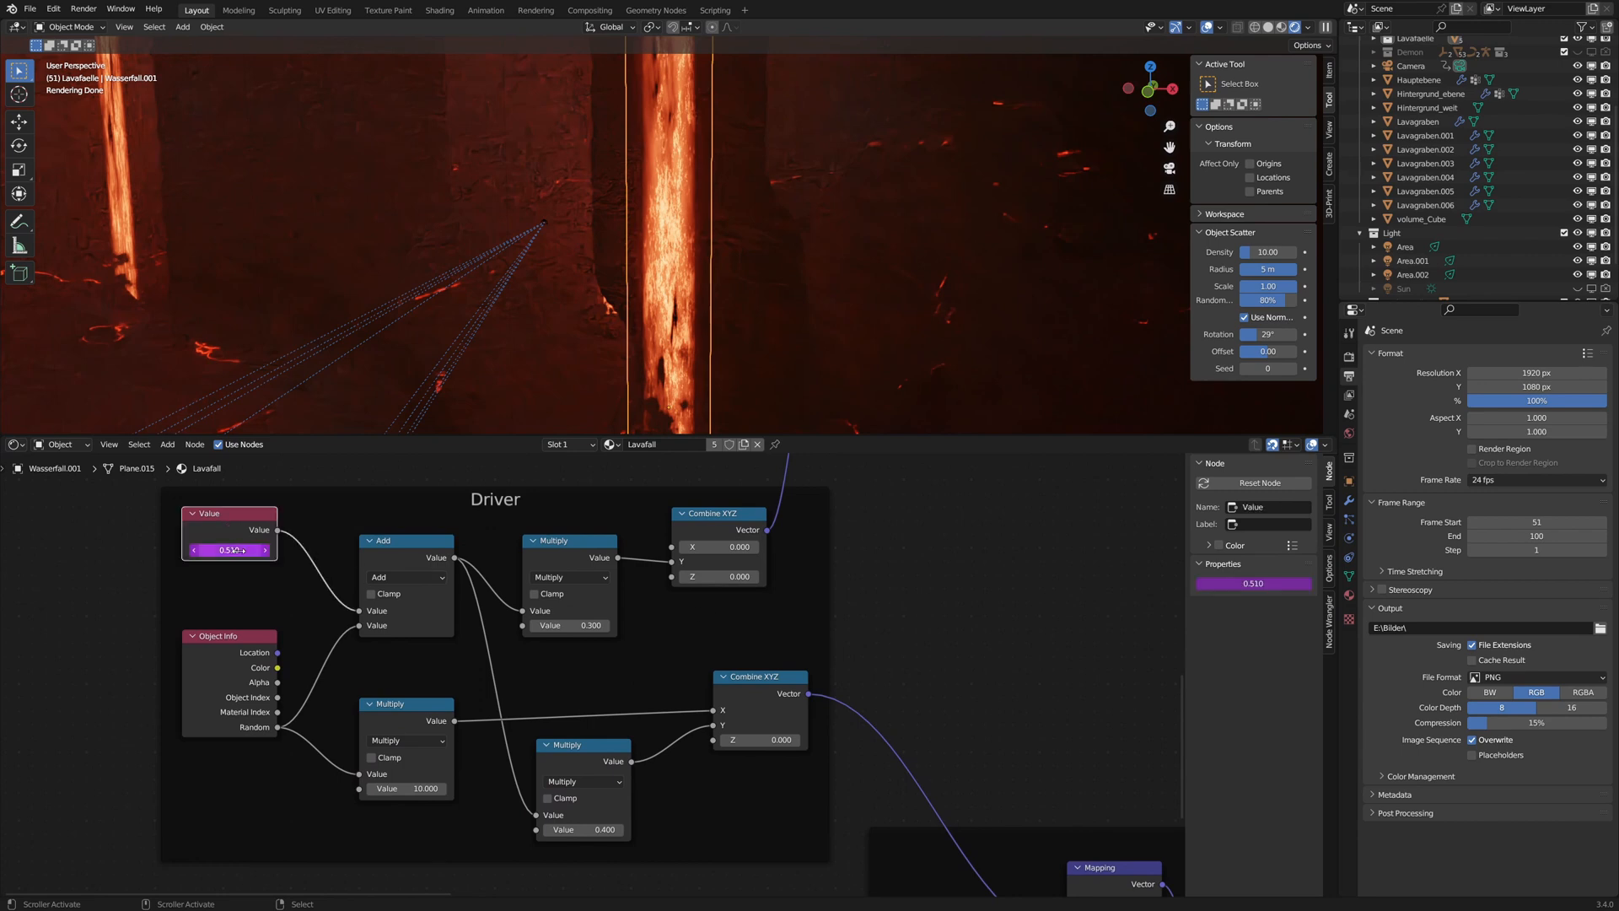
# Inspect the driven 0.510 Value node that offsets the flow through Combine XYZ.
pyautogui.doubleClick(227, 549)
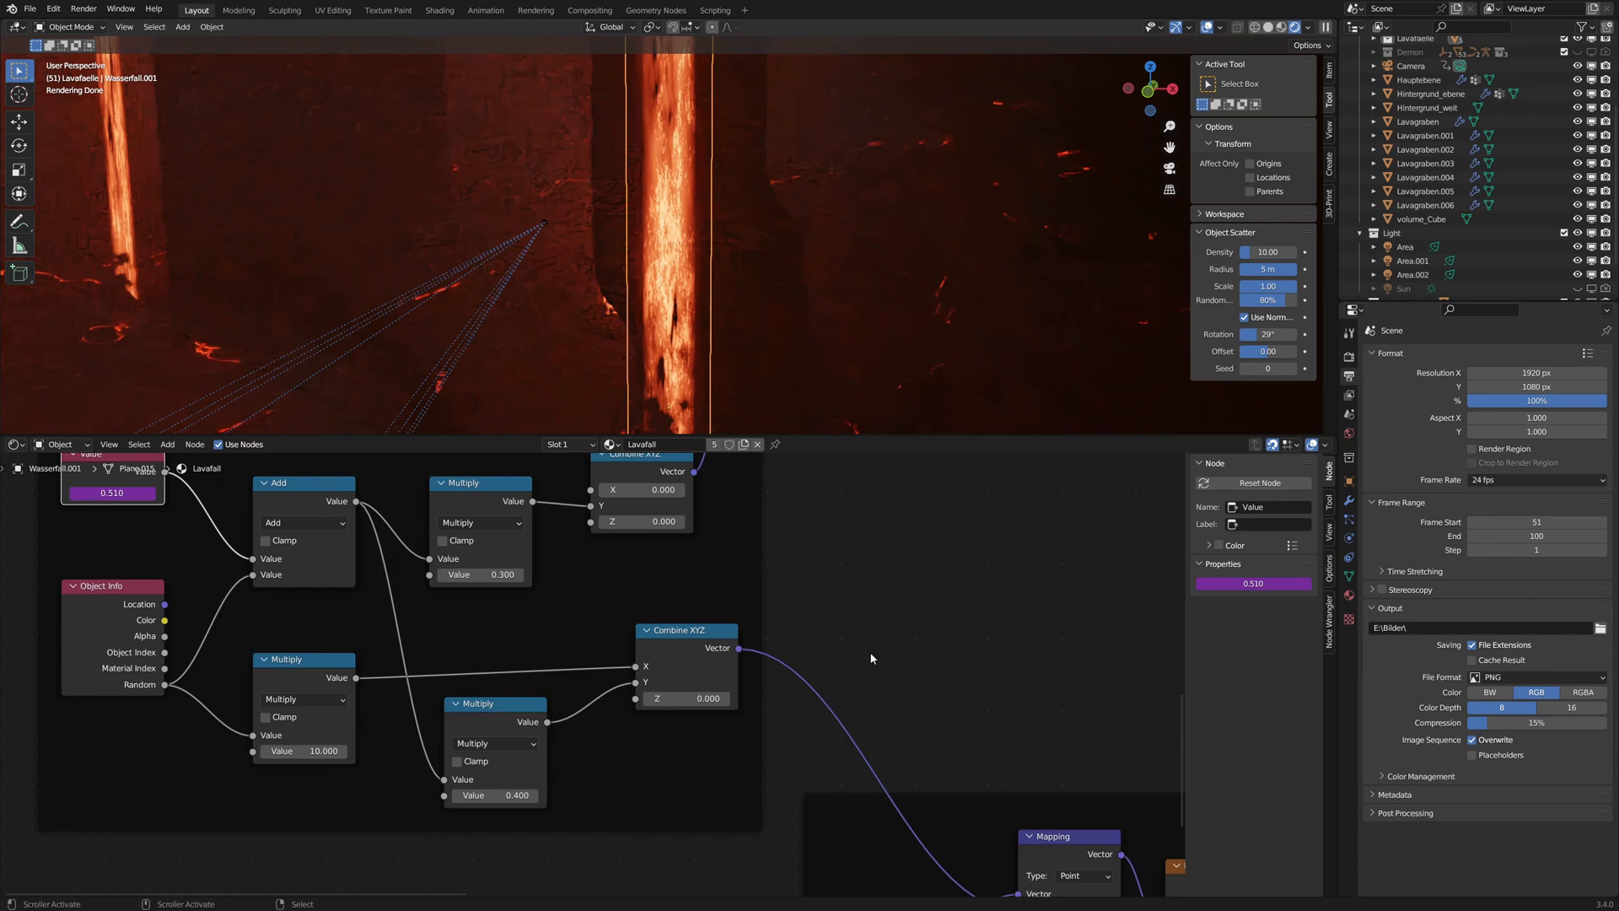
pyautogui.moveTo(204, 701)
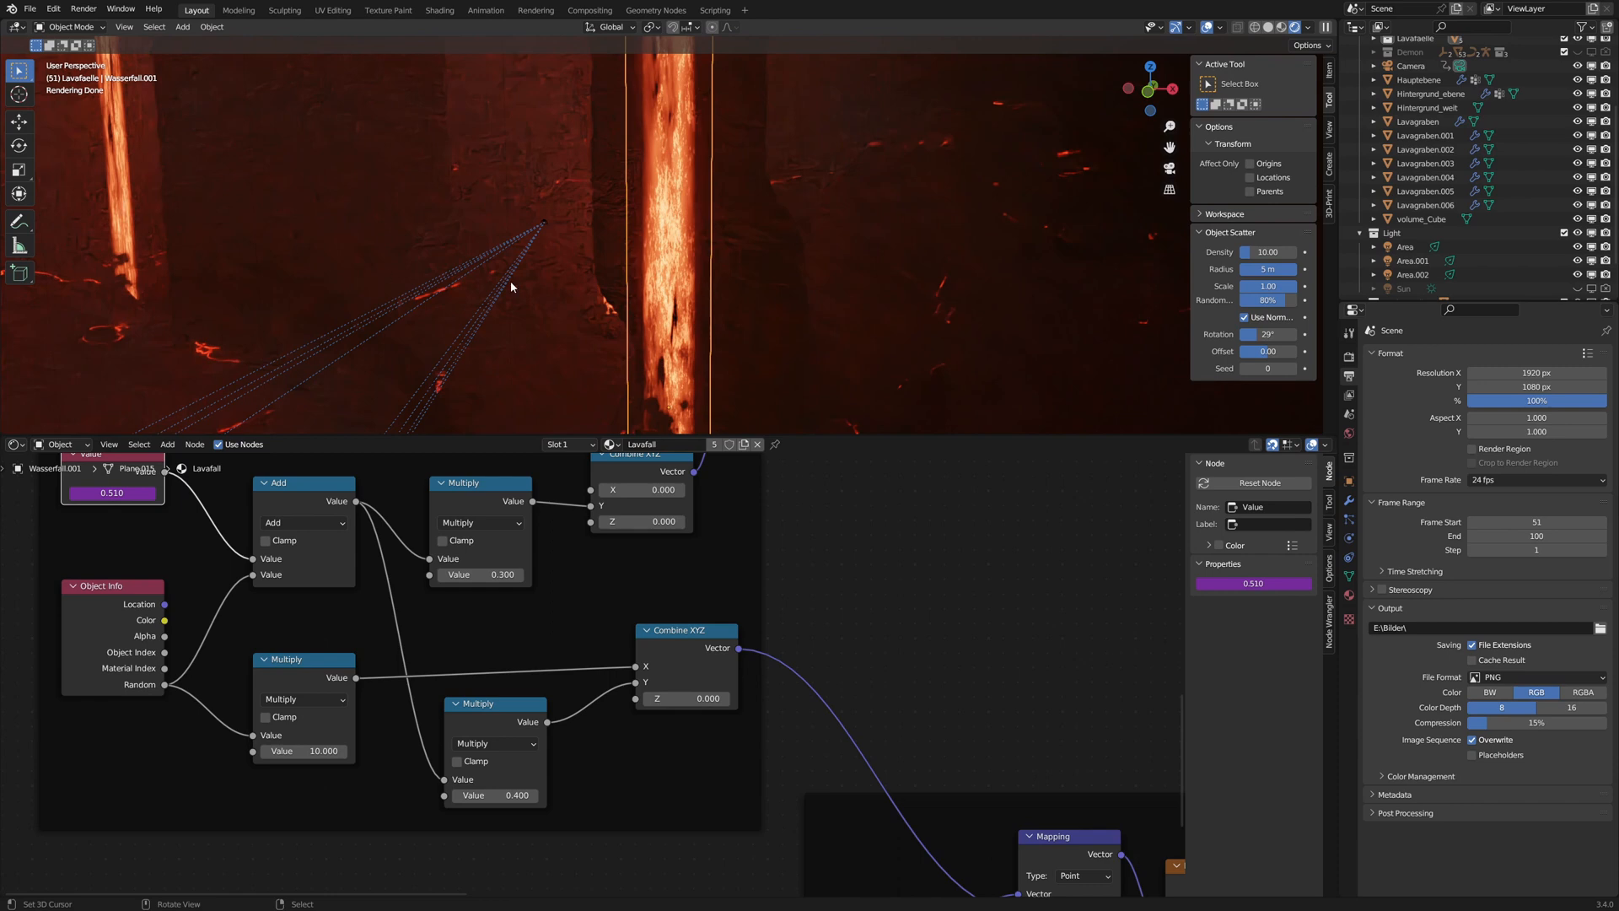
pyautogui.moveTo(658, 286)
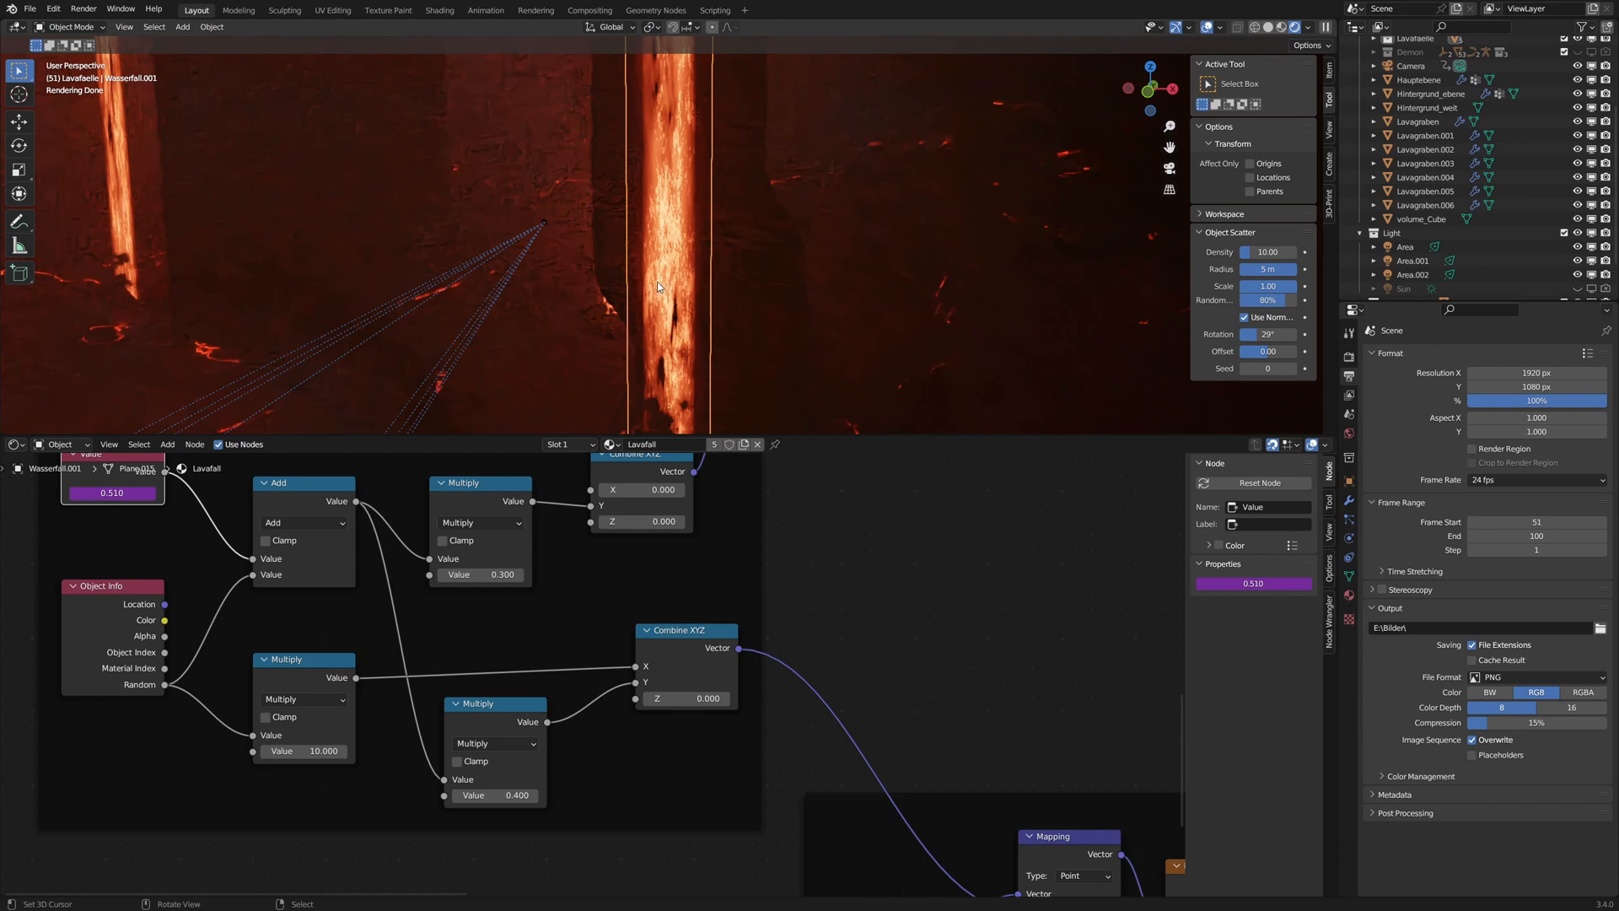